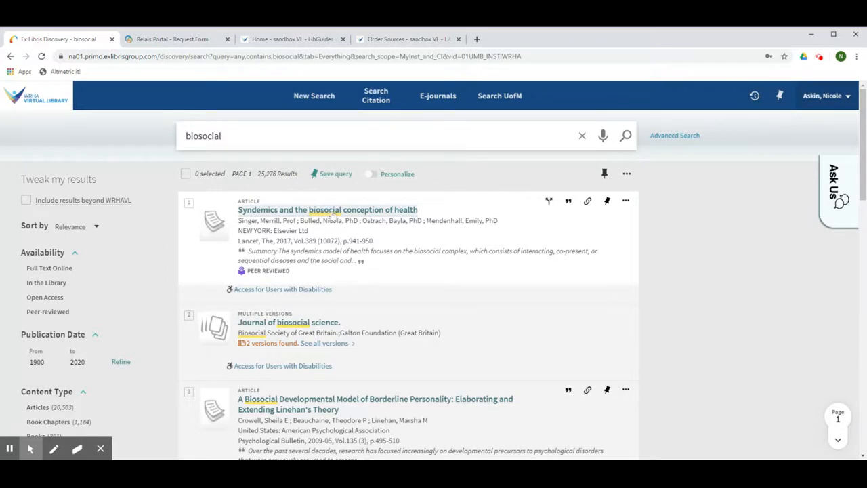
- Bring up the Relais request form pre-filled with 'Syndemics and the biosocial conception of health'
{"action": "left_click", "coordinate": [328, 208]}
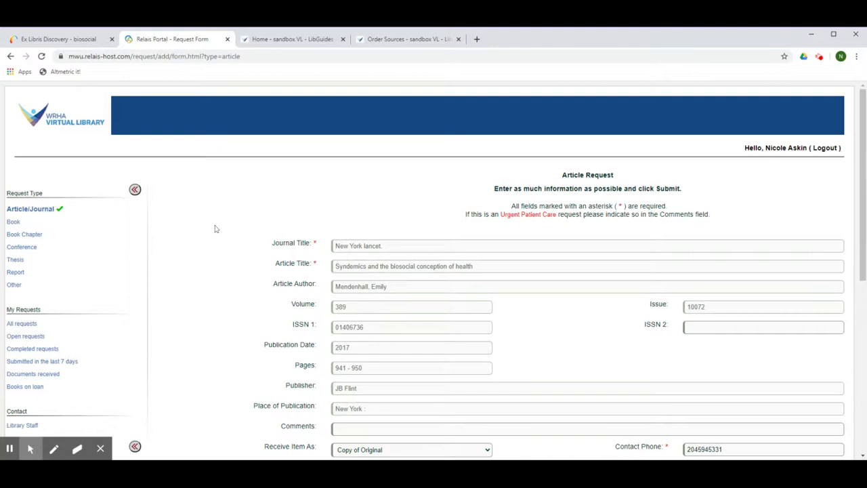
- Reach the library's Order Sources page via Services, showing a blank Relais article request form
{"action": "scroll", "scroll_direction": "down", "scroll_amount": 3}
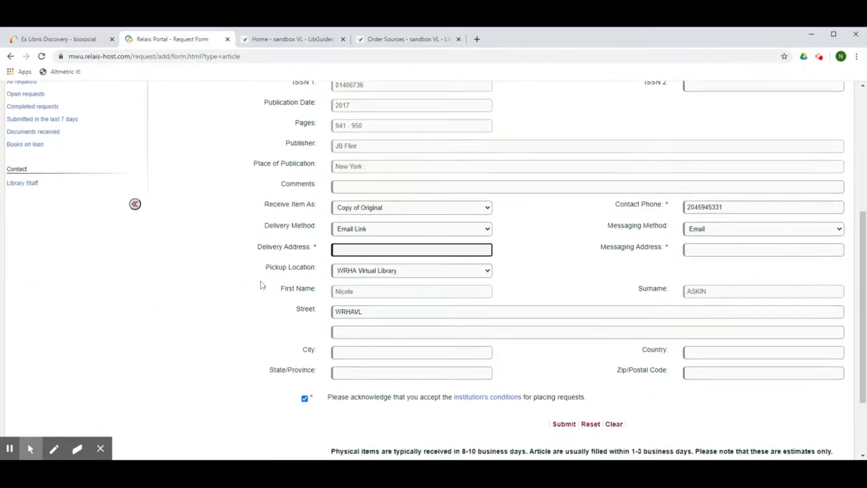
{"action": "left_click", "coordinate": [304, 399]}
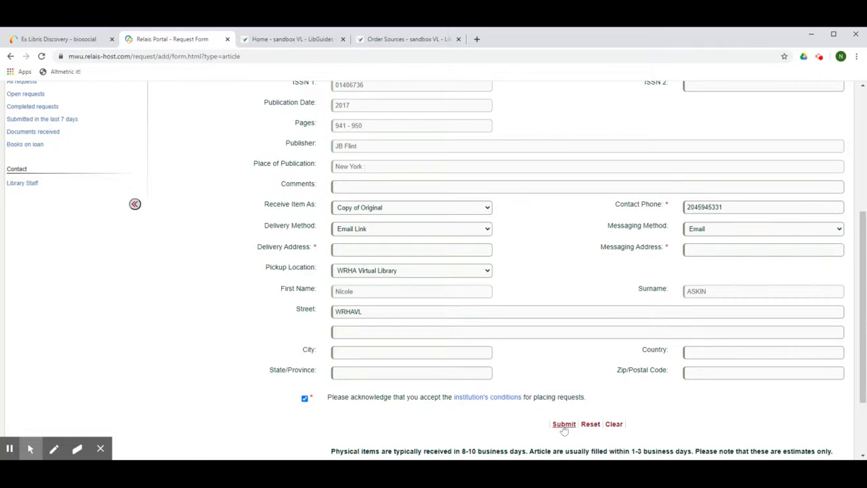
{"action": "left_click", "coordinate": [293, 38]}
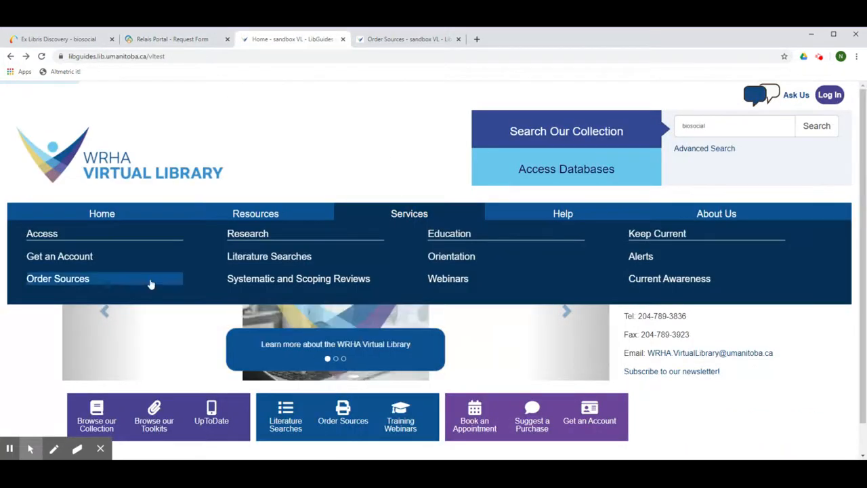
{"action": "mouse_move", "coordinate": [84, 288]}
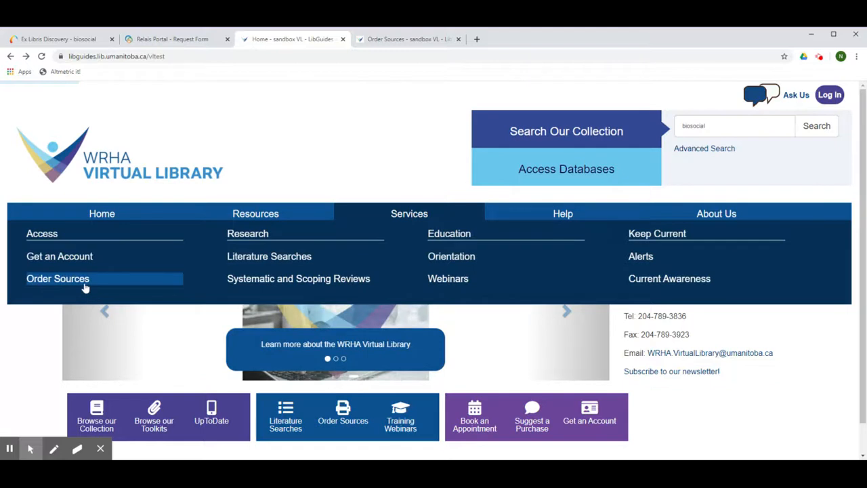
{"action": "left_click", "coordinate": [56, 279]}
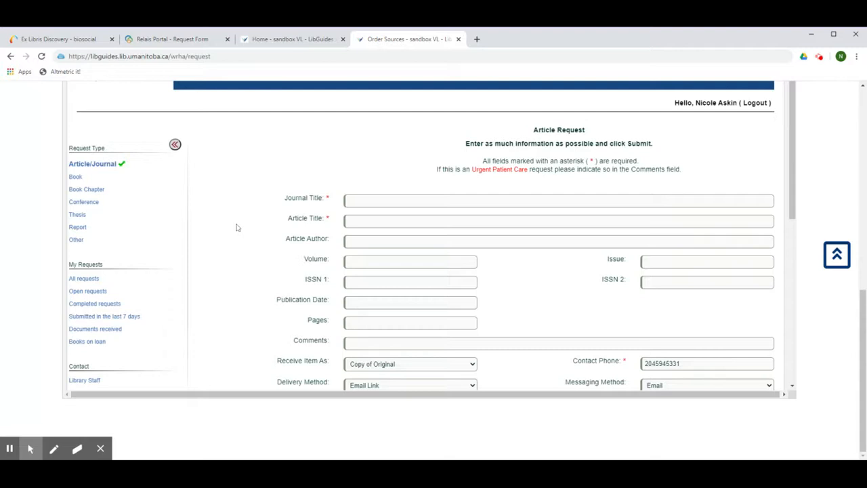
- Tick the institution's conditions for placing requests checkbox on the blank article form
{"action": "left_click", "coordinate": [76, 177]}
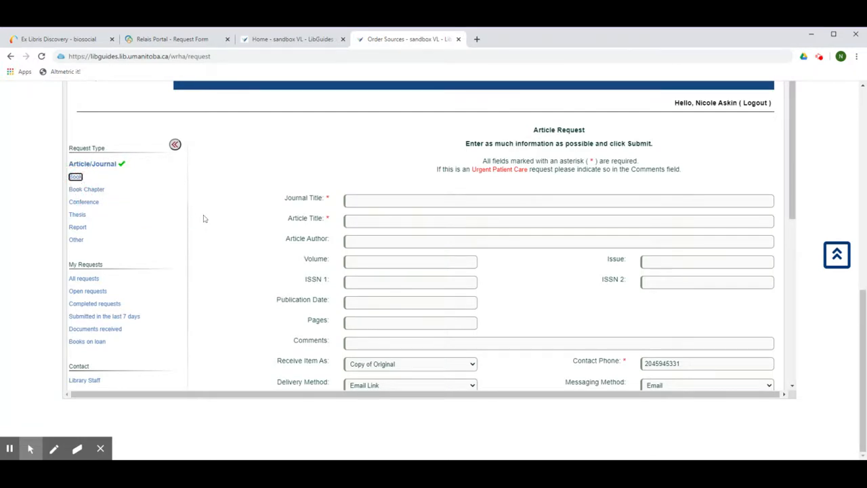
{"action": "left_click", "coordinate": [558, 221]}
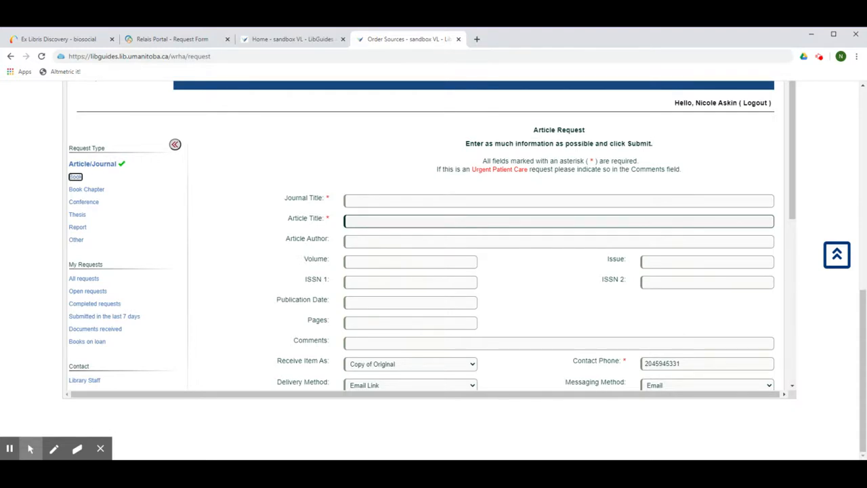
{"action": "scroll", "scroll_direction": "down", "scroll_amount": 3}
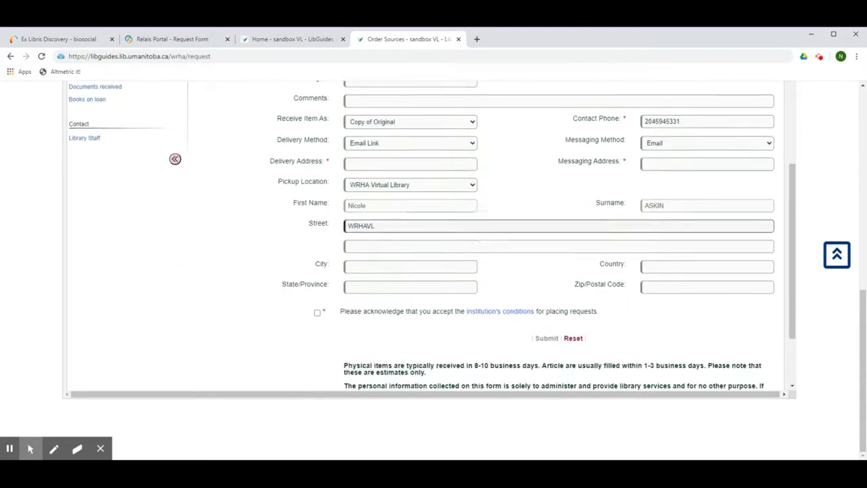
{"action": "left_click", "coordinate": [317, 312]}
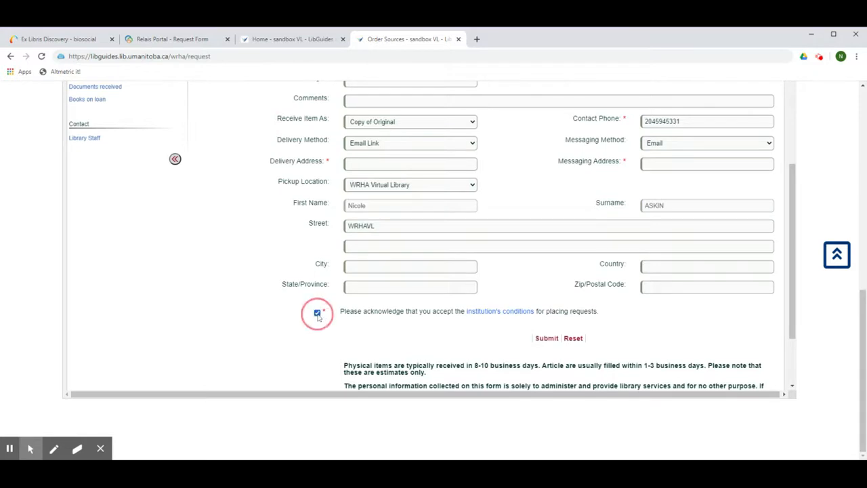
{"action": "left_click", "coordinate": [318, 312]}
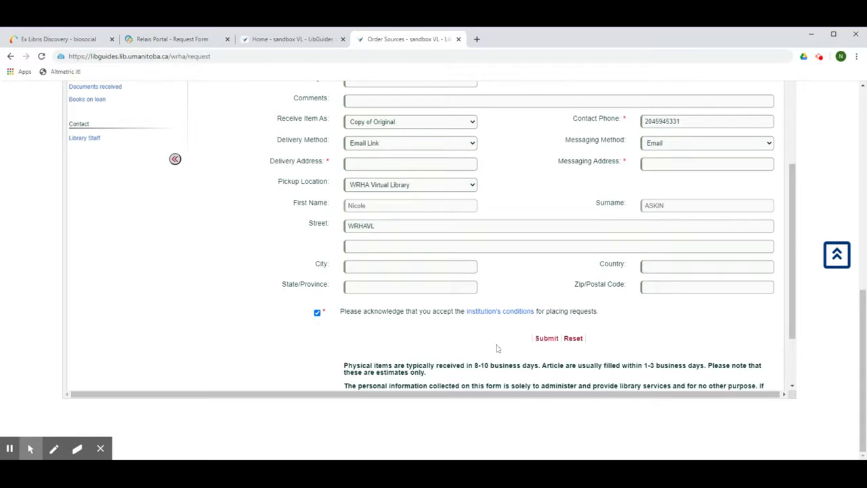
{"action": "mouse_move", "coordinate": [494, 344]}
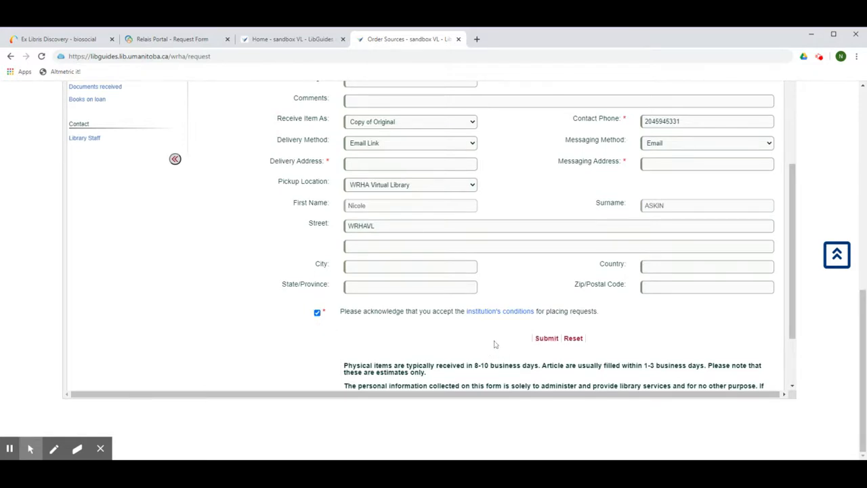